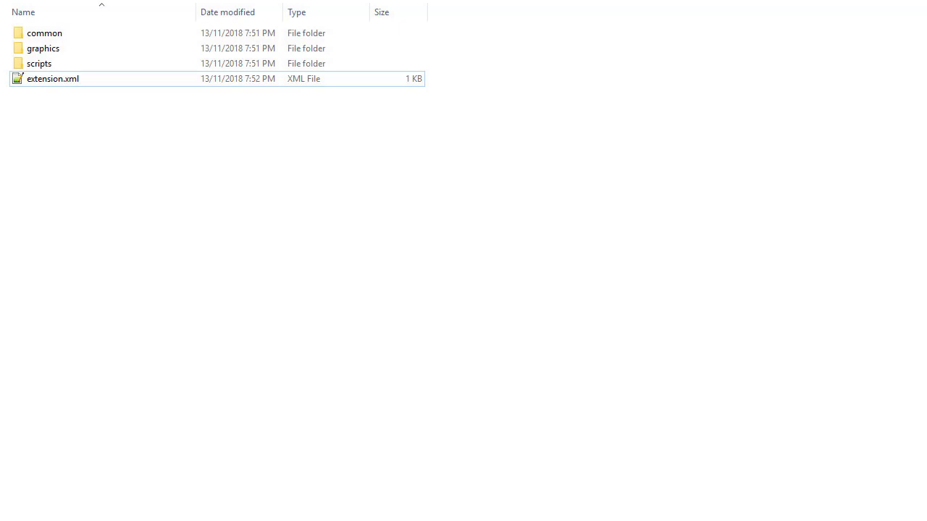
- Open extension.xml, defining desktop, chat and character-selection frames, in Notepad++
double_click(53, 78)
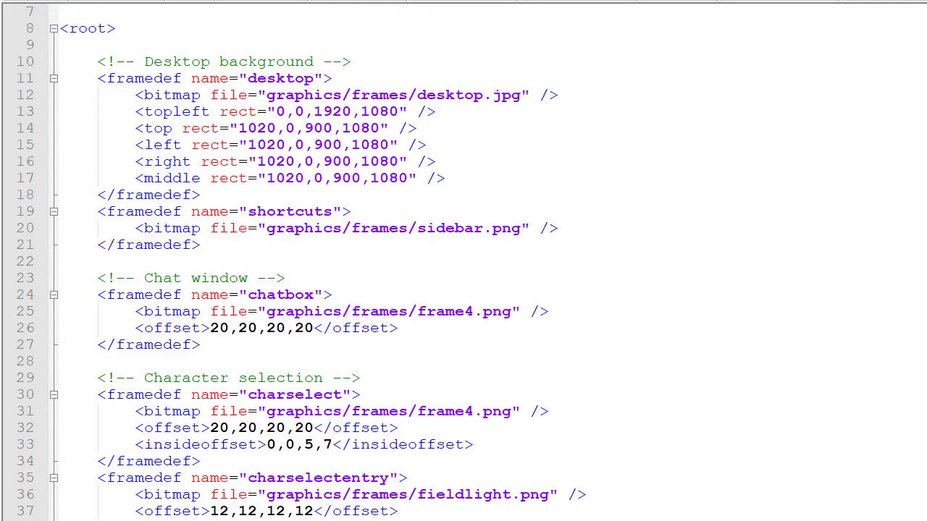